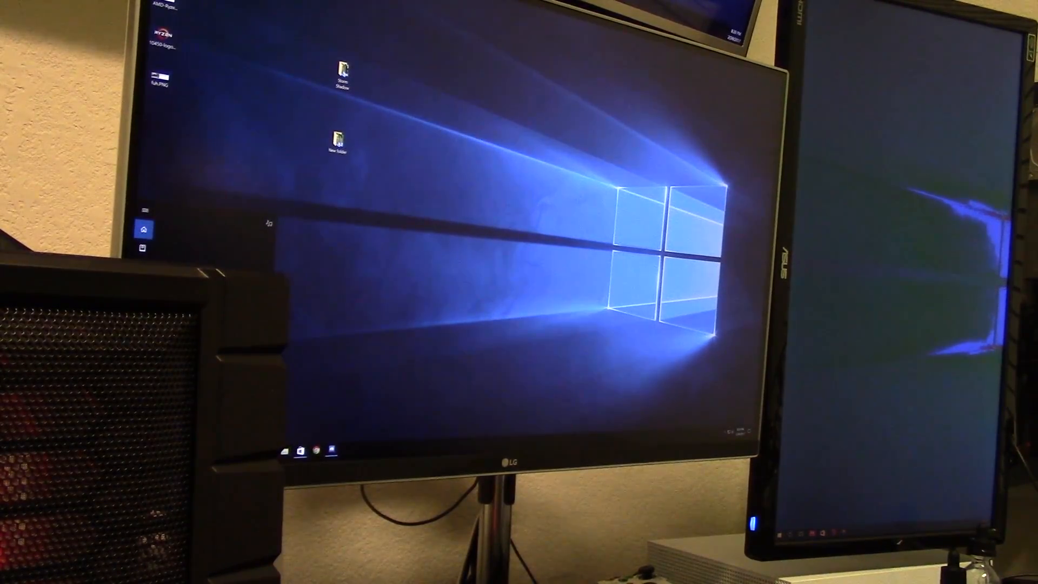
- Launch vSphere Client and begin entering the first ESXi host's login details
{"action": "left_click", "coordinate": [345, 450]}
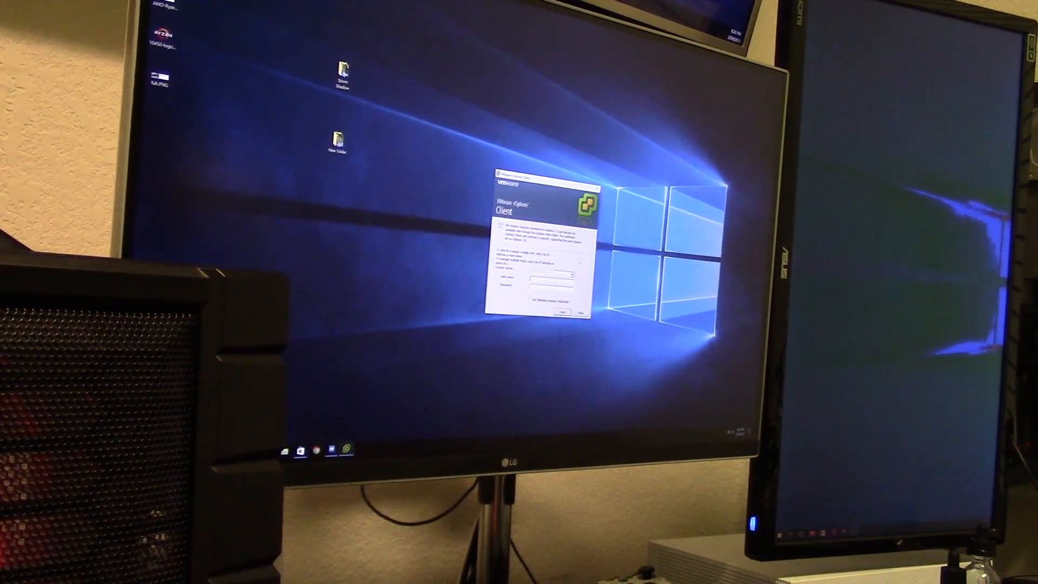
{"action": "left_click", "coordinate": [575, 276]}
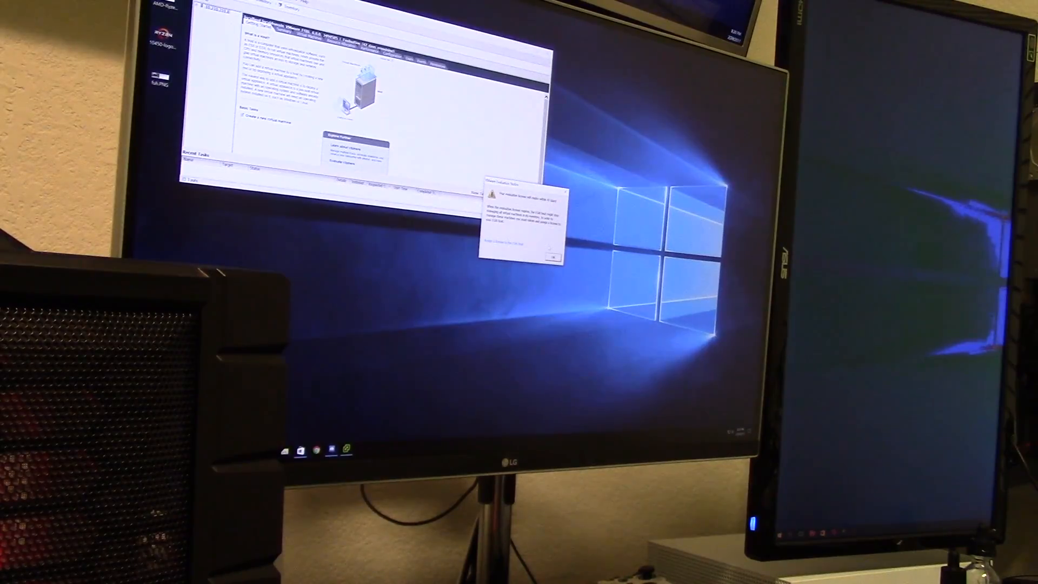
- Acknowledge the evaluation notice and fill in the second host's credentials in a new client session
{"action": "left_click", "coordinate": [552, 257]}
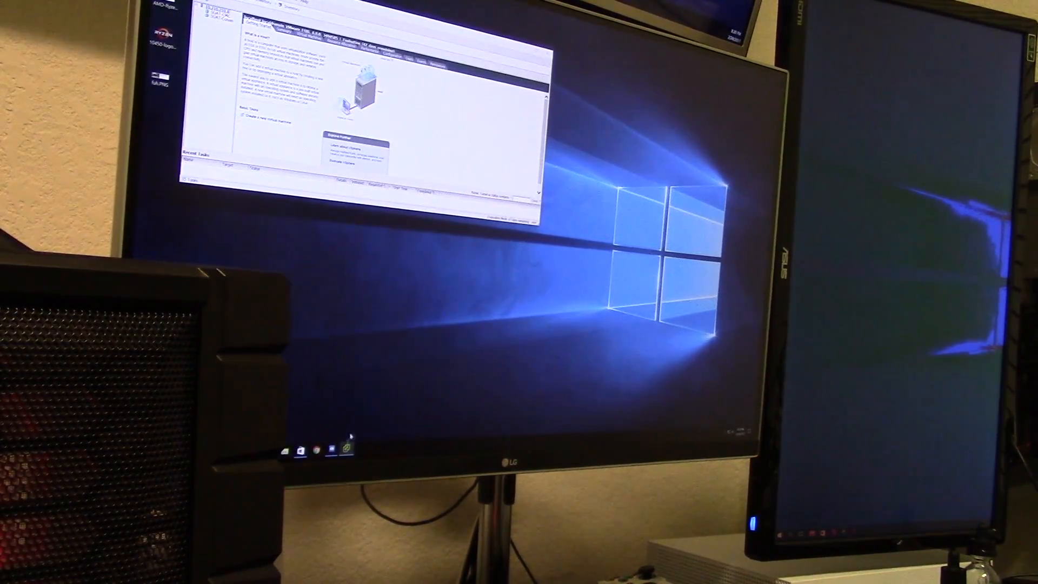
{"action": "left_click", "coordinate": [345, 449]}
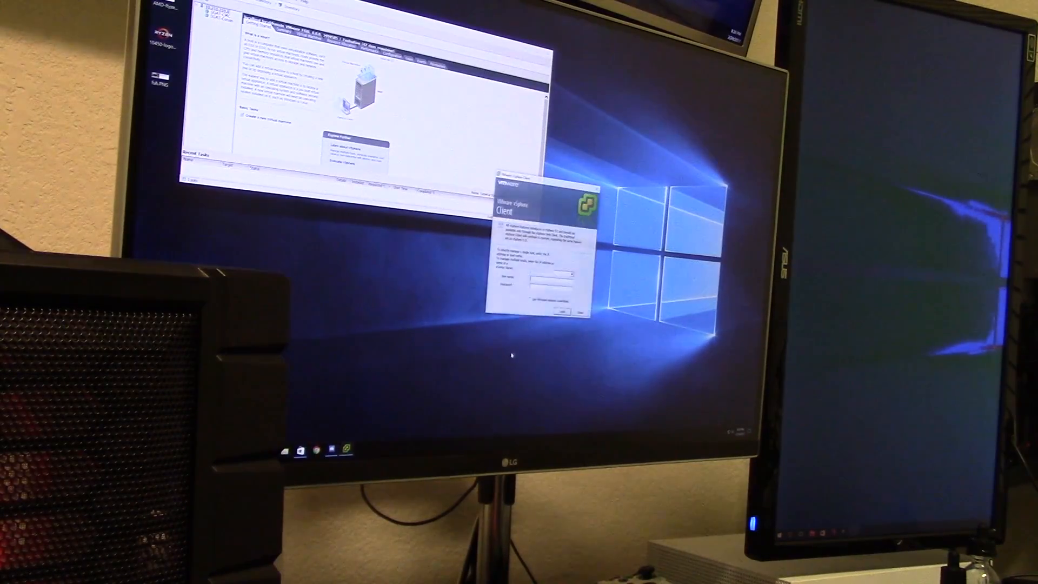
{"action": "left_click", "coordinate": [553, 274]}
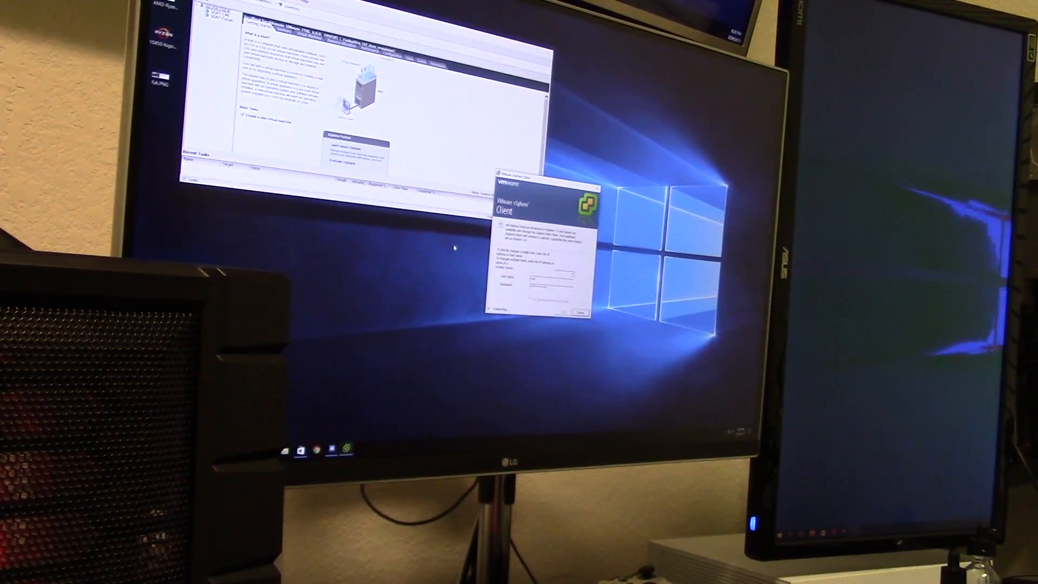
- Log in to the second host and choose Power Off for its virtual machine from the inventory
{"action": "left_click", "coordinate": [559, 312]}
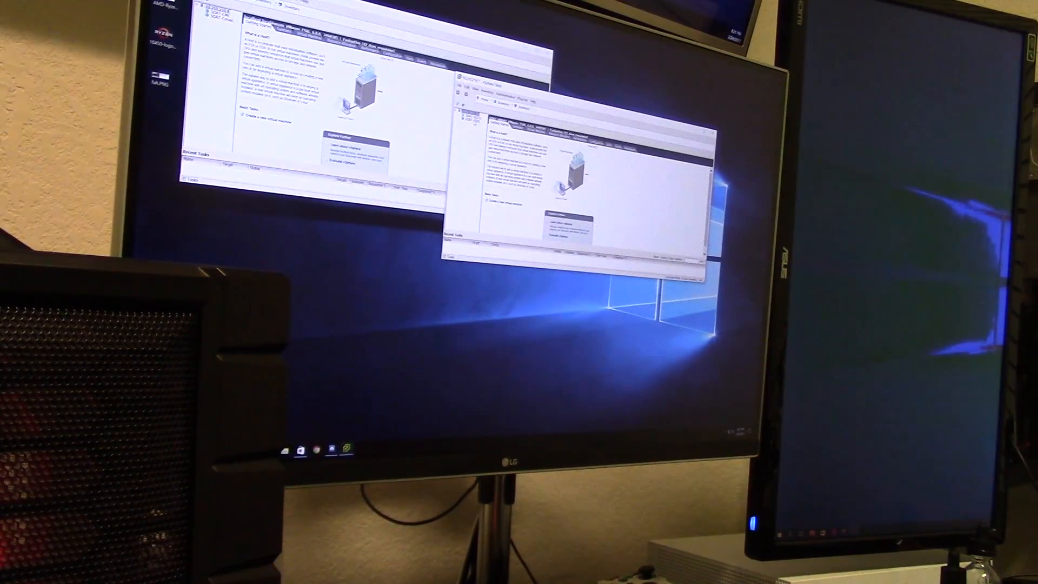
{"action": "right_click", "coordinate": [466, 115]}
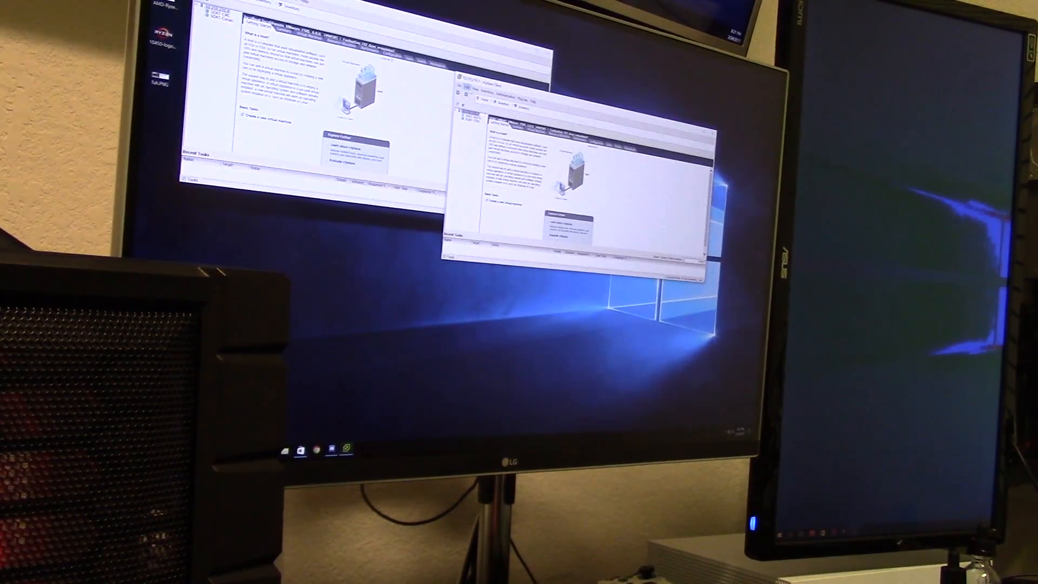
{"action": "right_click", "coordinate": [466, 111]}
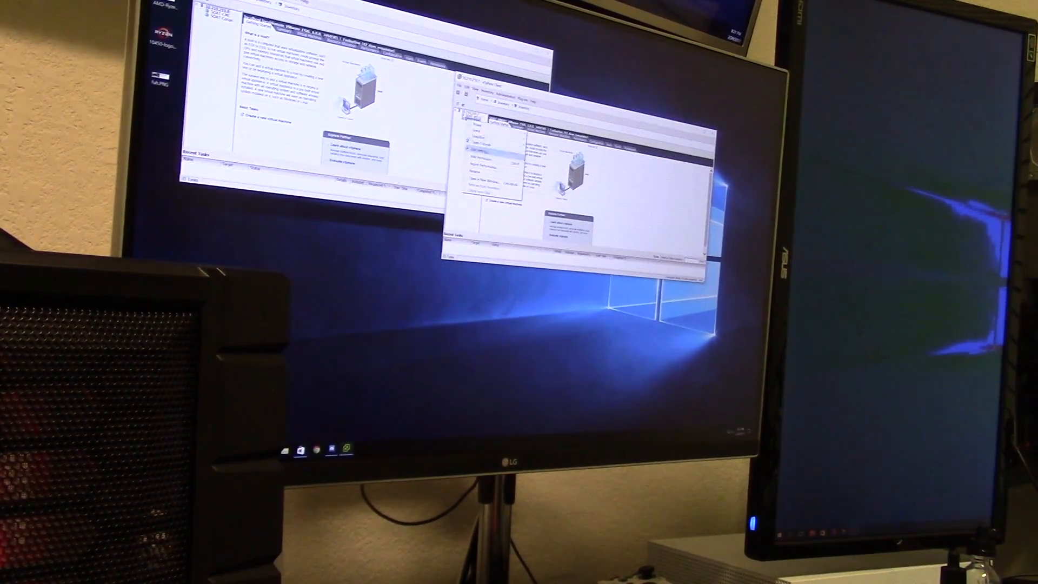
{"action": "left_click", "coordinate": [483, 152]}
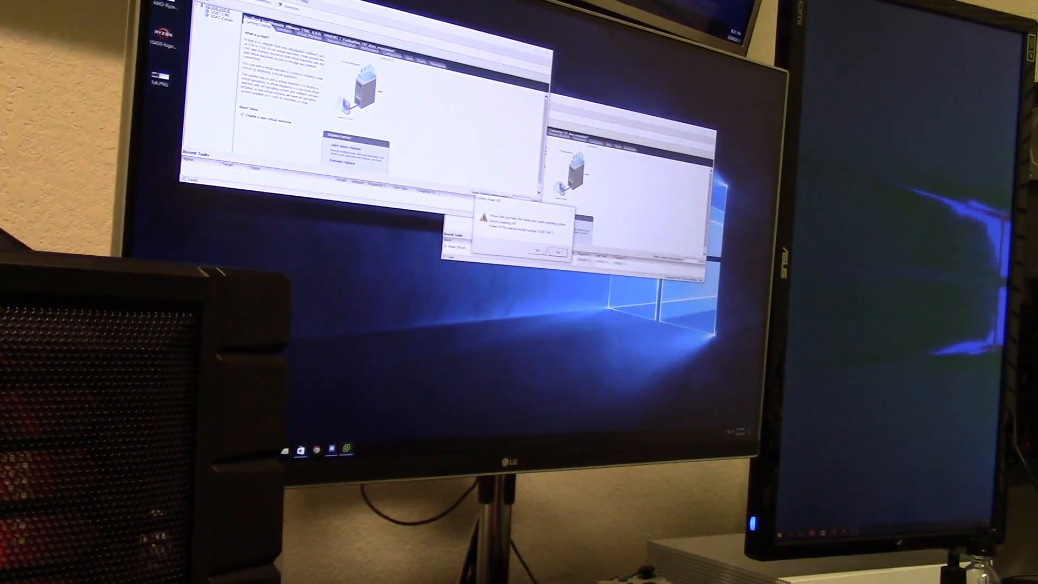
- Confirm the VM power-off and close the remaining vSphere Client windows
{"action": "left_click", "coordinate": [536, 250]}
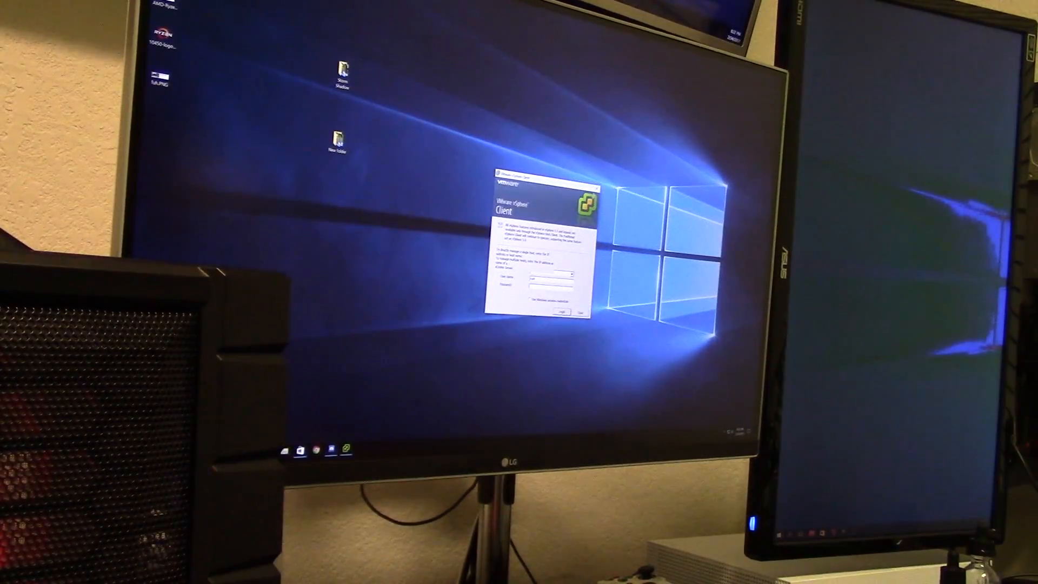
{"action": "left_click", "coordinate": [580, 312]}
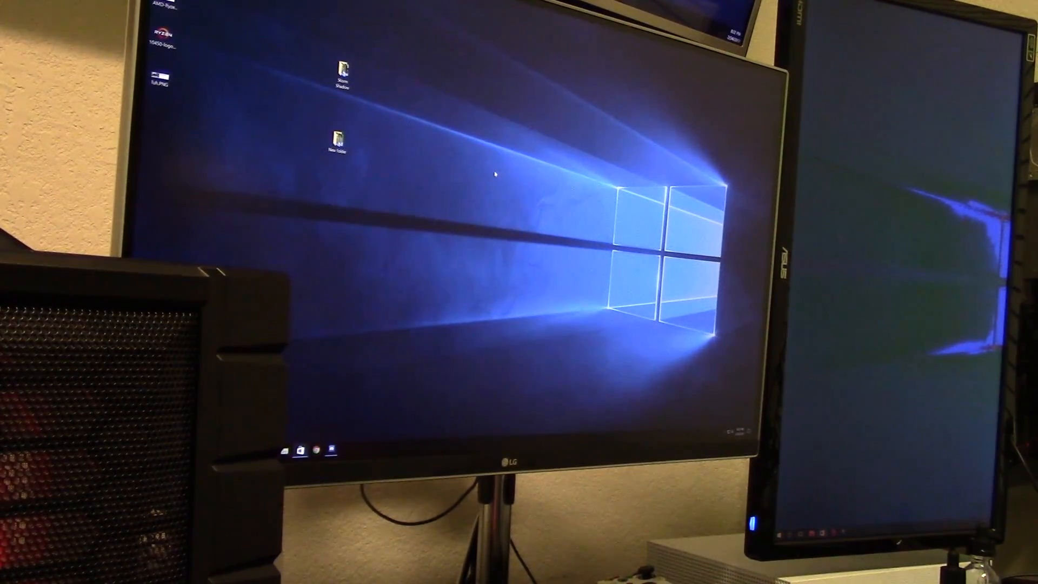